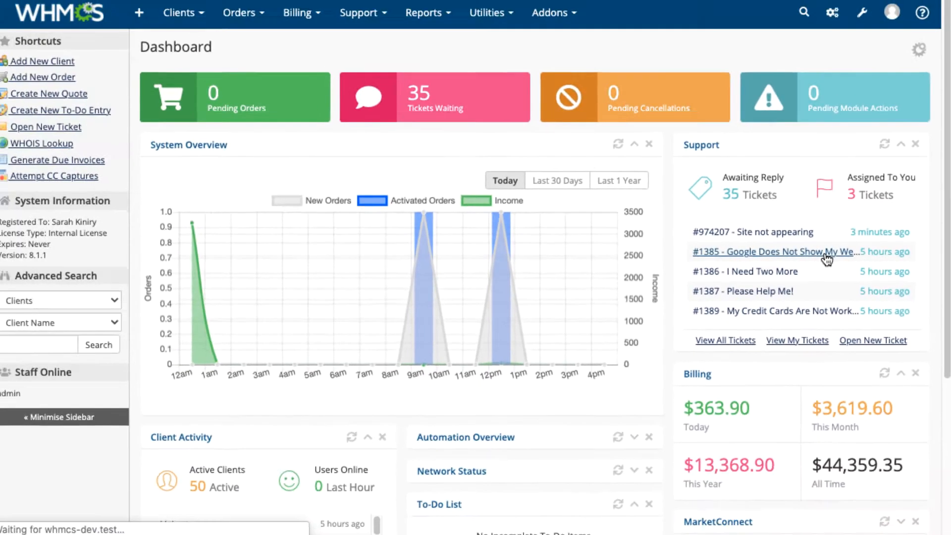
- Open ticket #1385 from the dashboard Support widget, then go to the Support Tickets pages
left_click(771, 251)
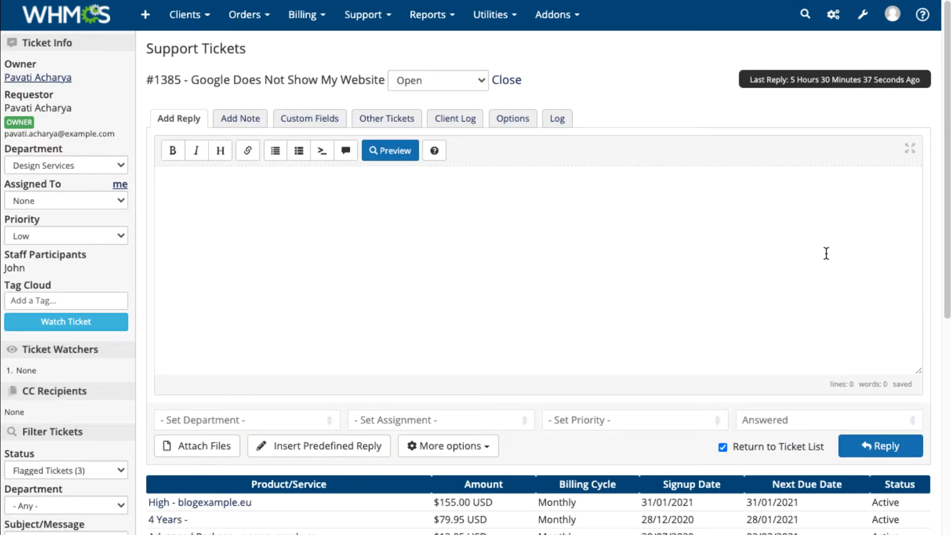
mouse_move(526, 109)
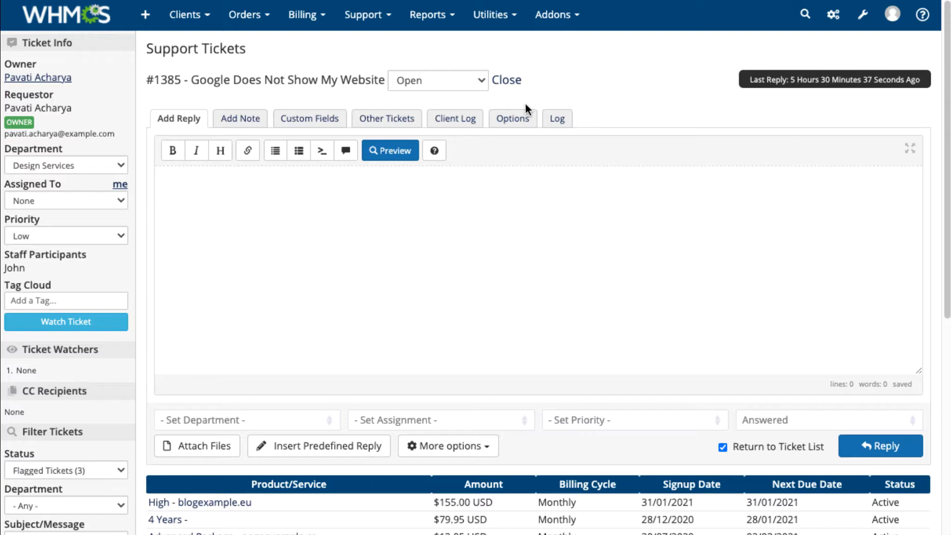
left_click(364, 15)
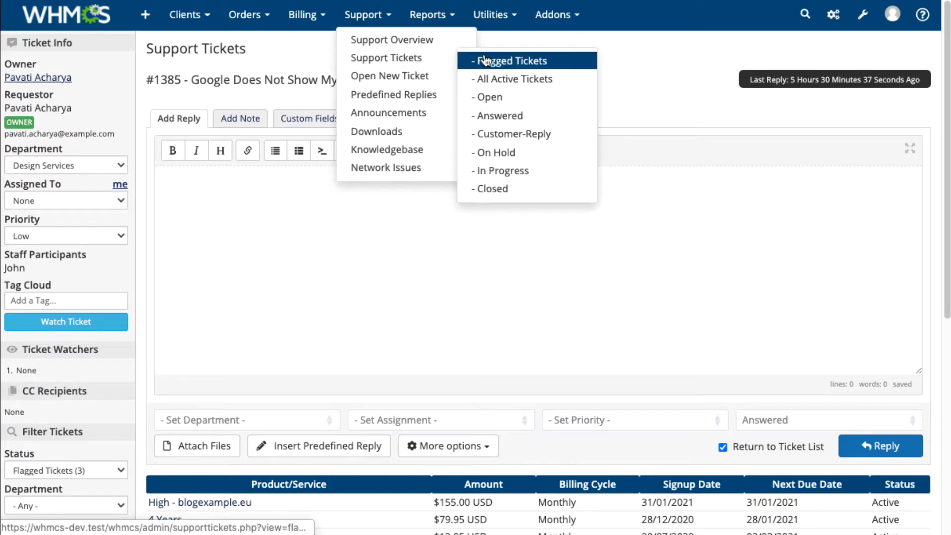
left_click(514, 60)
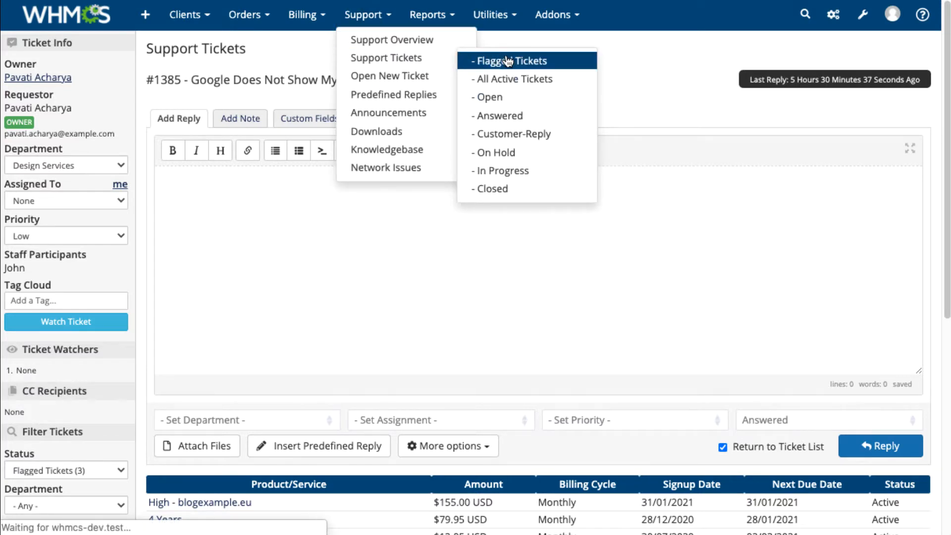
left_click(513, 61)
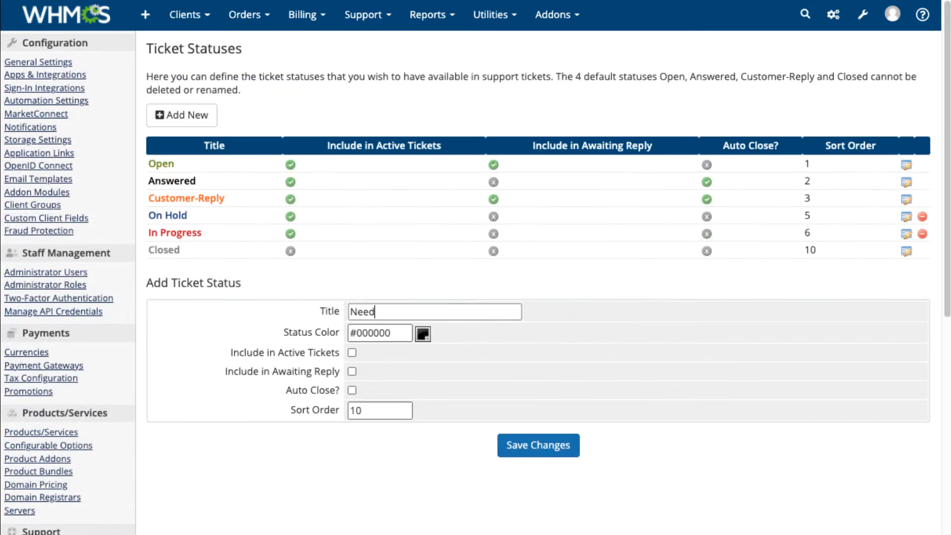
- Review Ticket Statuses and the Internal department, ending on the Auto Close escalation rule
left_click(422, 333)
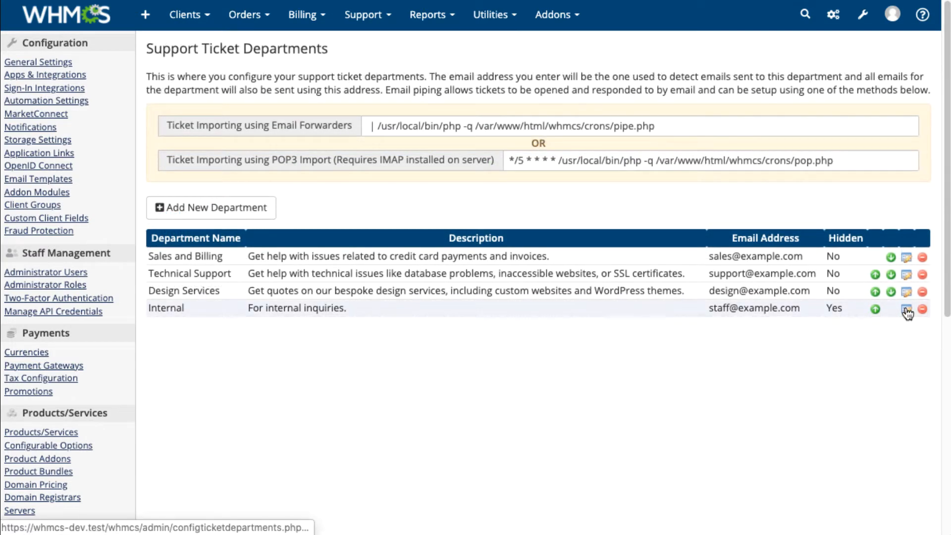
left_click(906, 308)
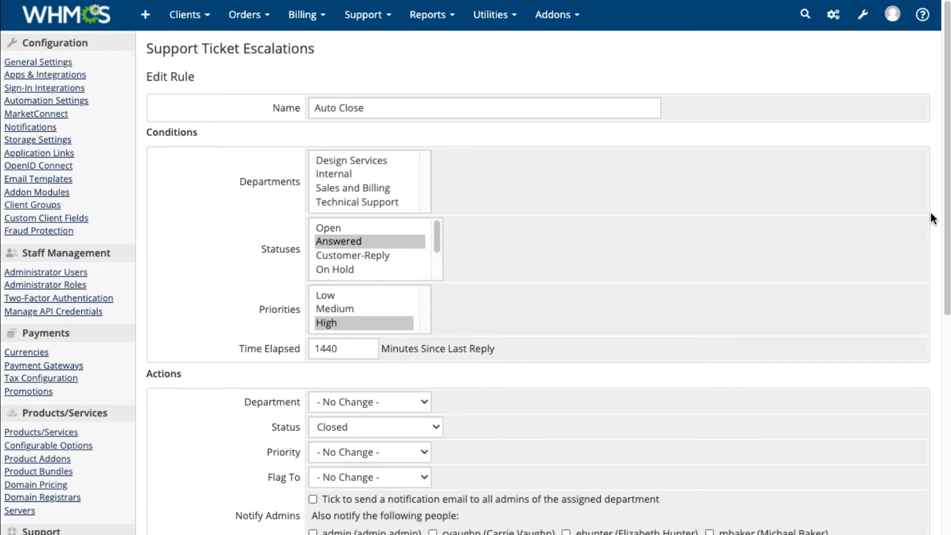
scroll("down", 3)
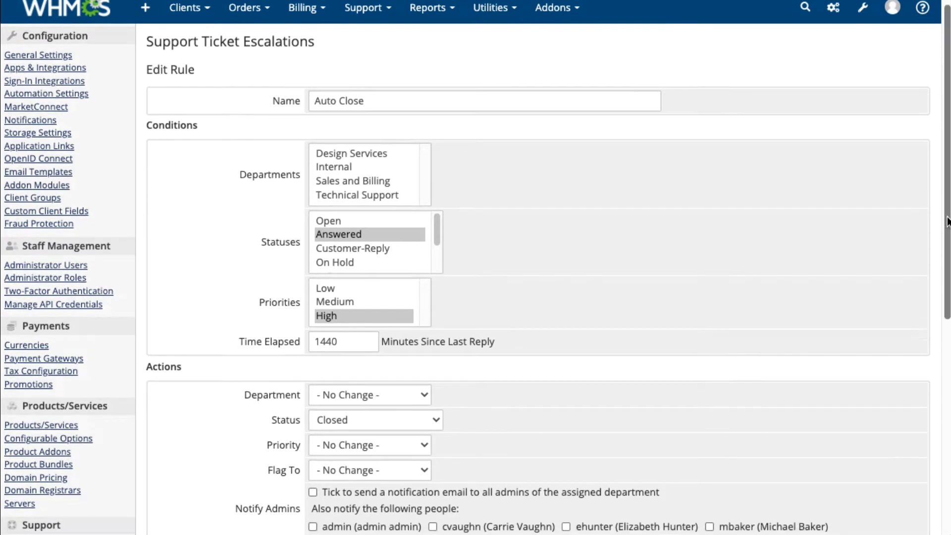
scroll("down", 3)
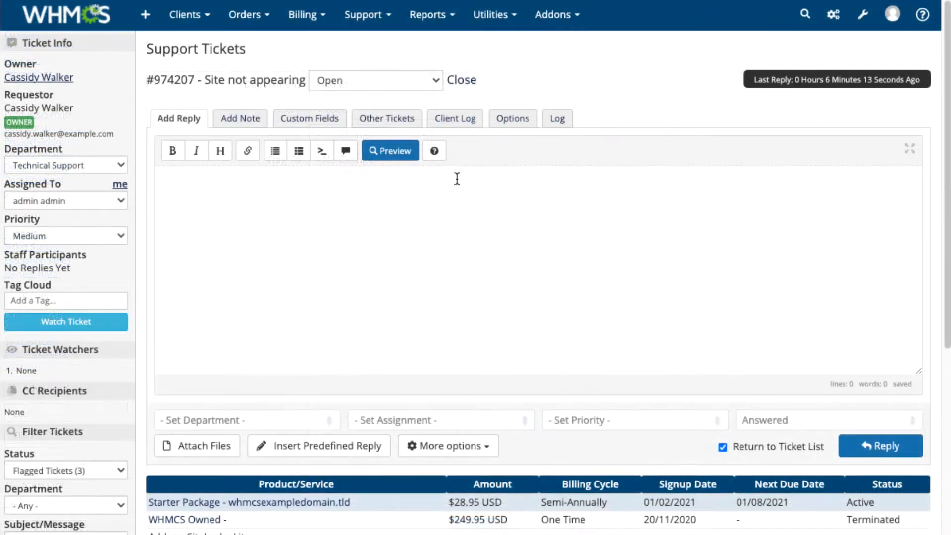
- Reply to ticket #974207 with the predefined public_html answer and an attachment slot
left_click(197, 446)
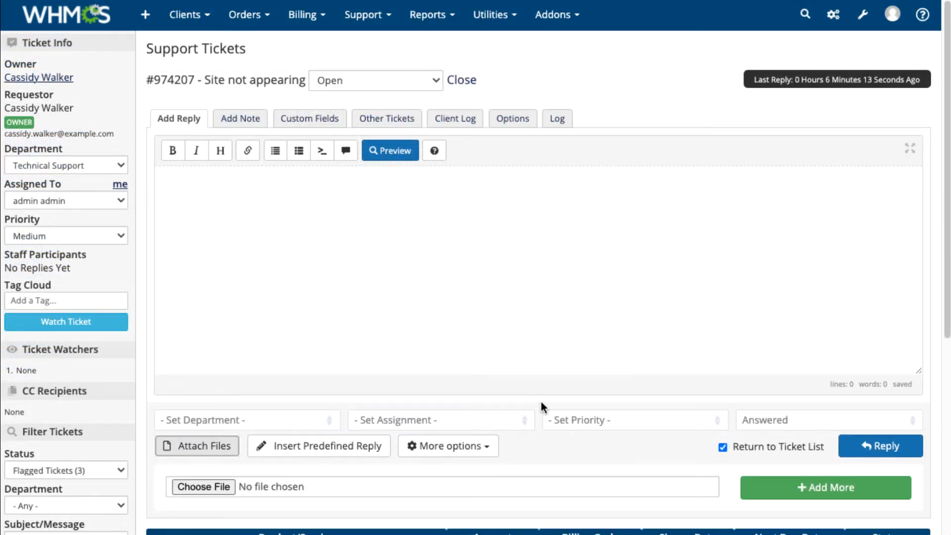
scroll("down", 3)
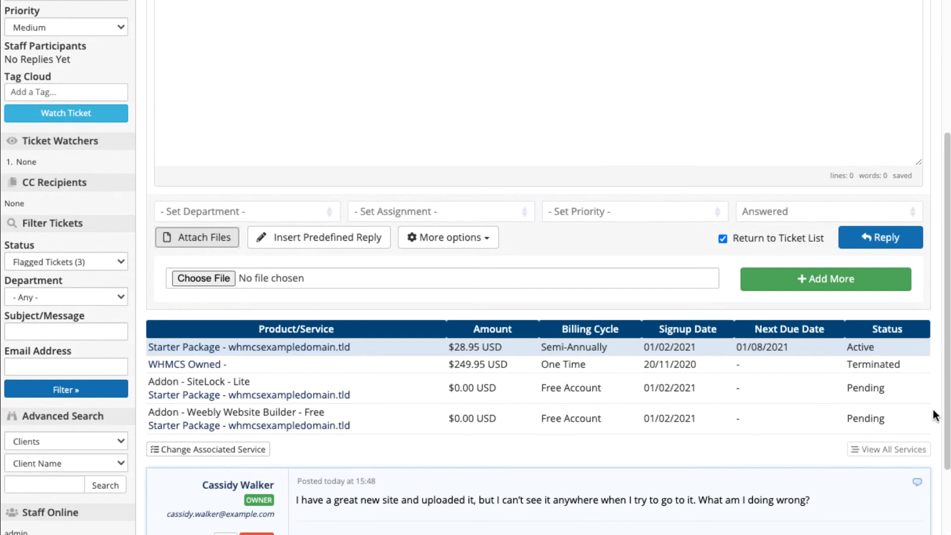
left_click(318, 237)
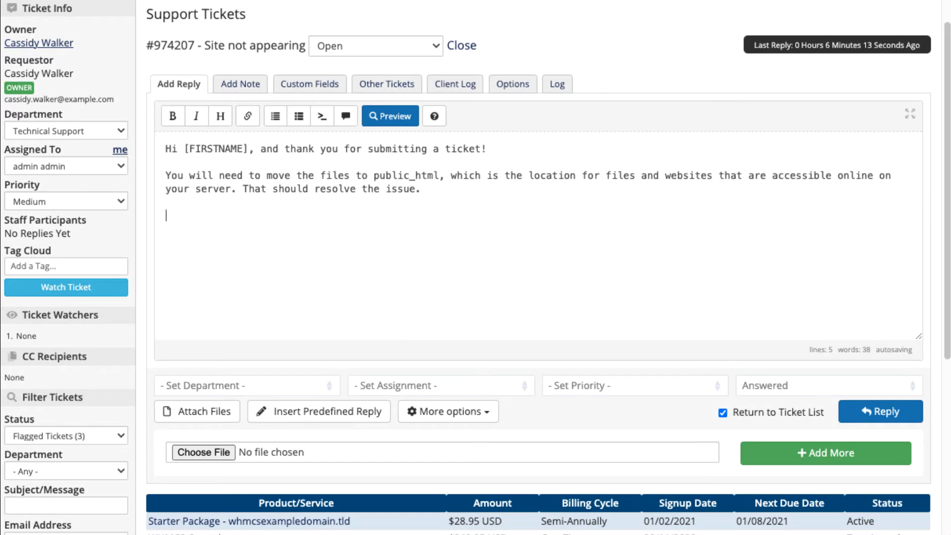
left_click(448, 411)
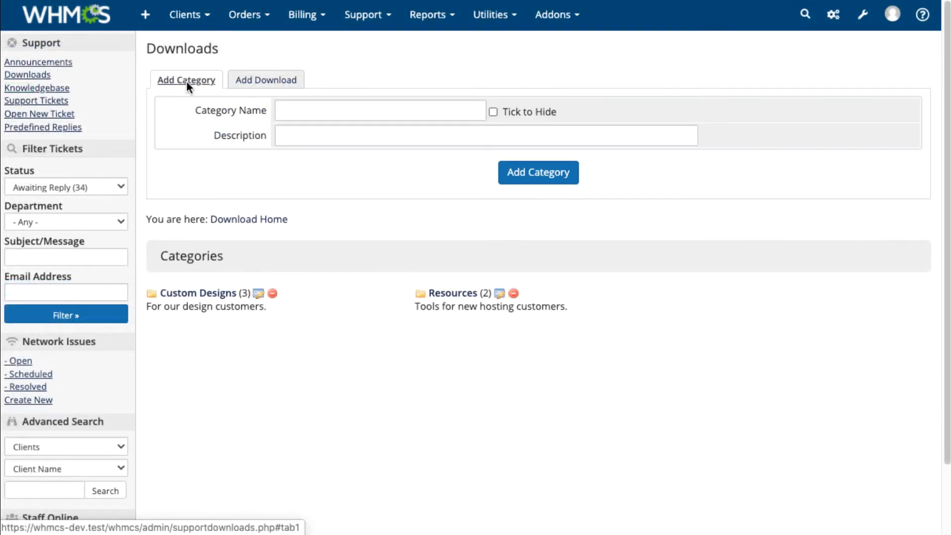
- Create the 'Tools' download category described as tools from our technical support department and open it
type("To")
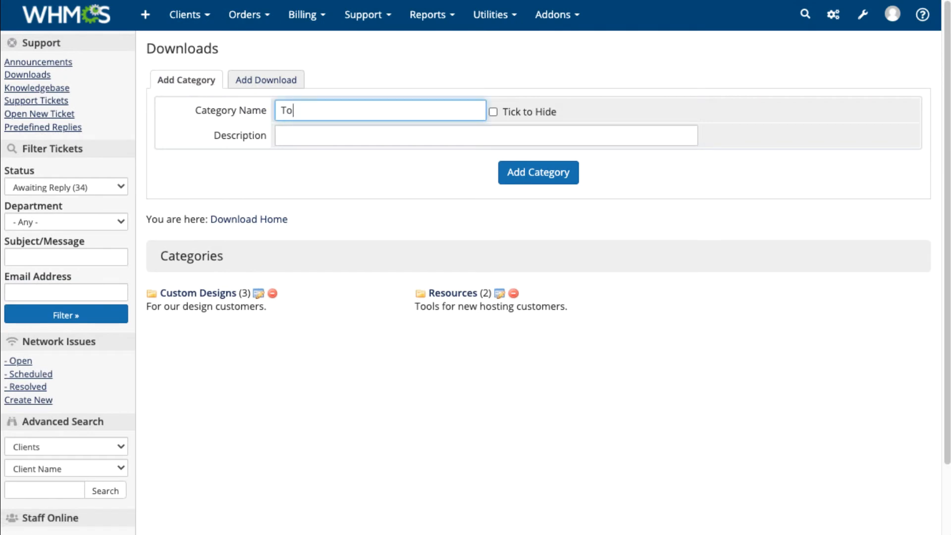
type("Tools from")
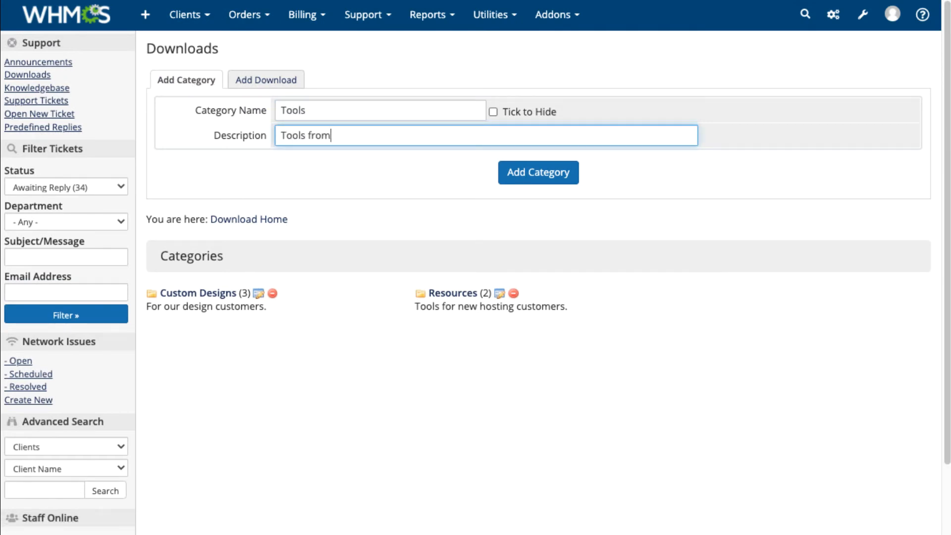
type("our technical support department.")
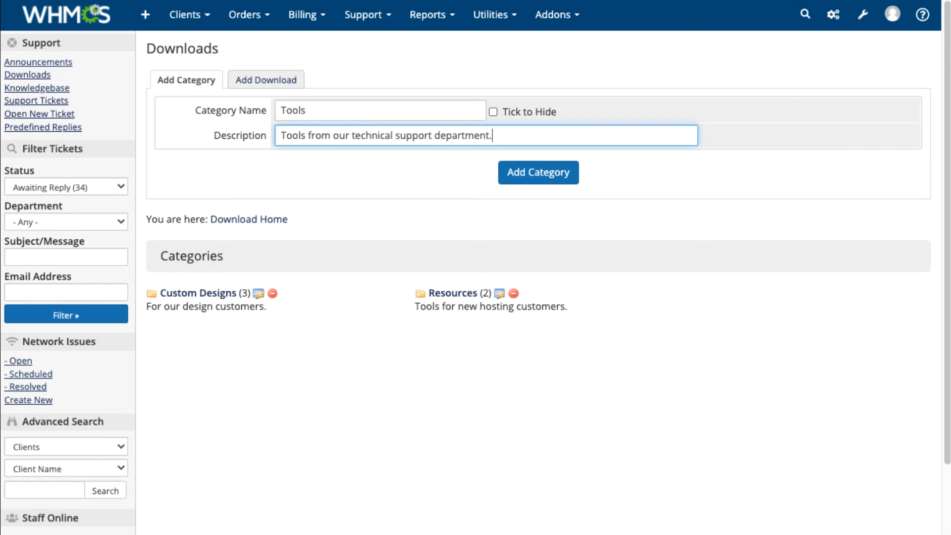
left_click(537, 172)
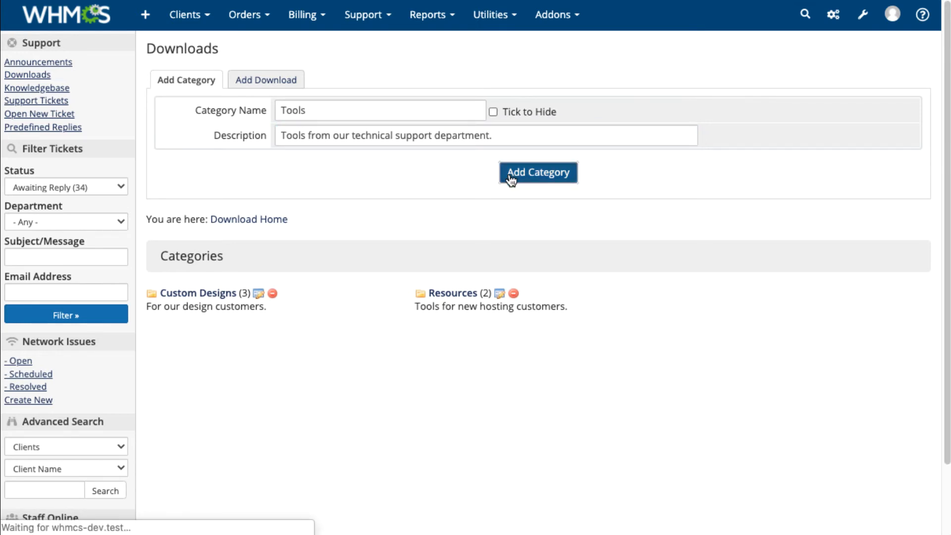
left_click(537, 172)
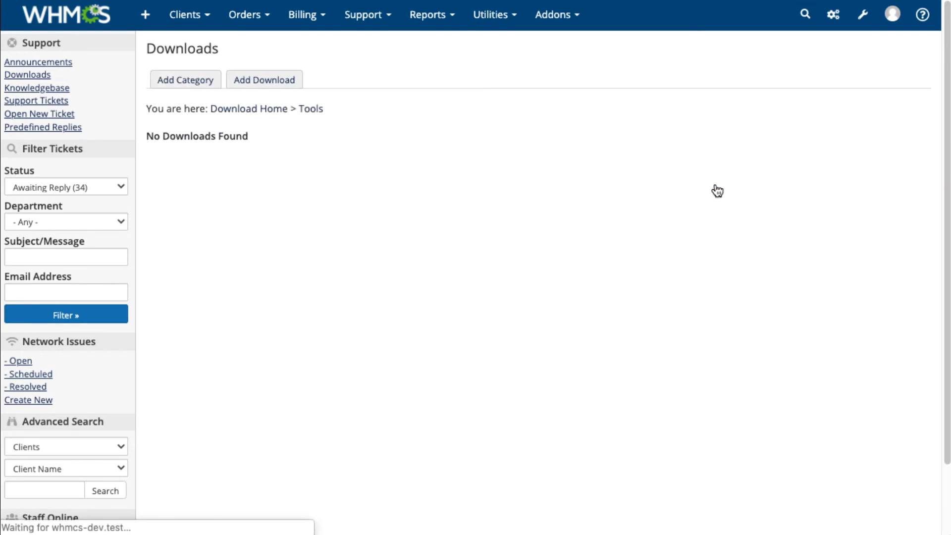
left_click(263, 80)
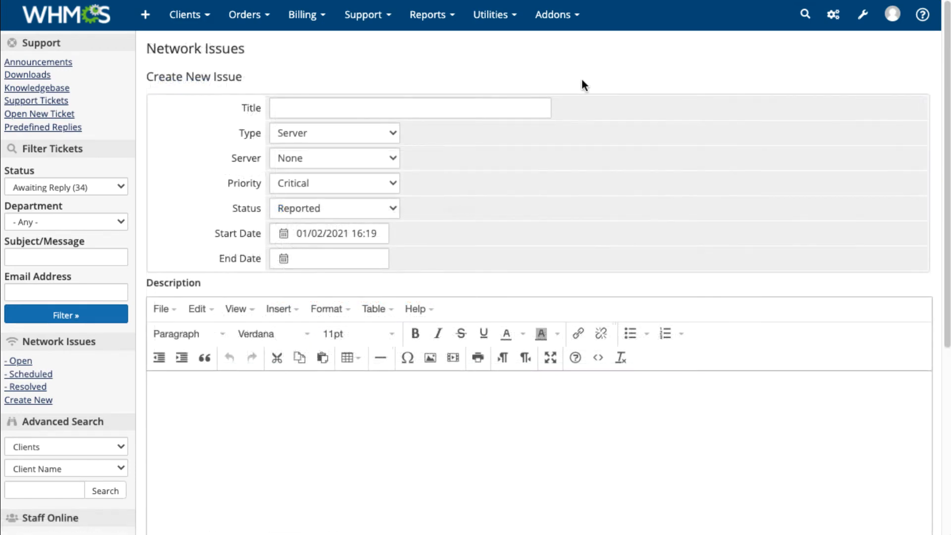
- Title the new network issue 'Scheduled Downtime' and look at the issue type choices
type("Scheduled Downti")
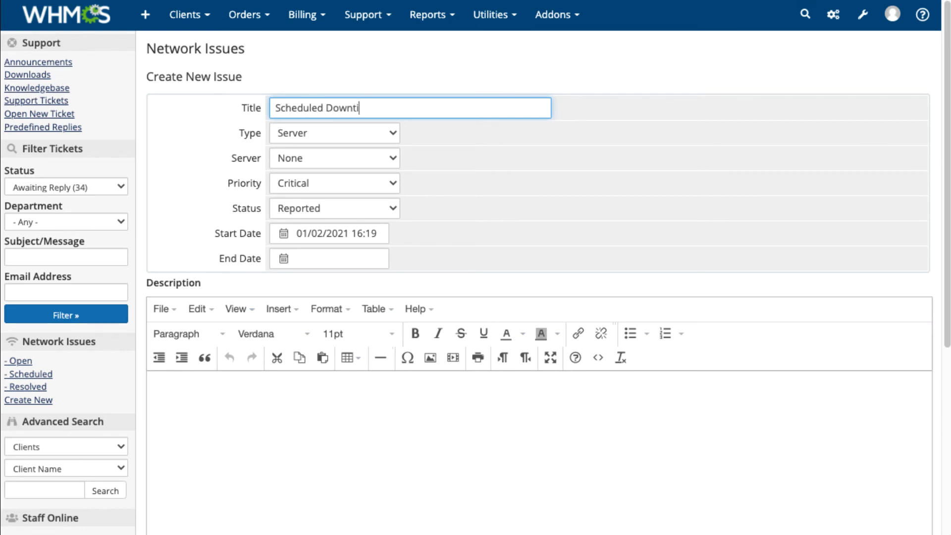
type("me")
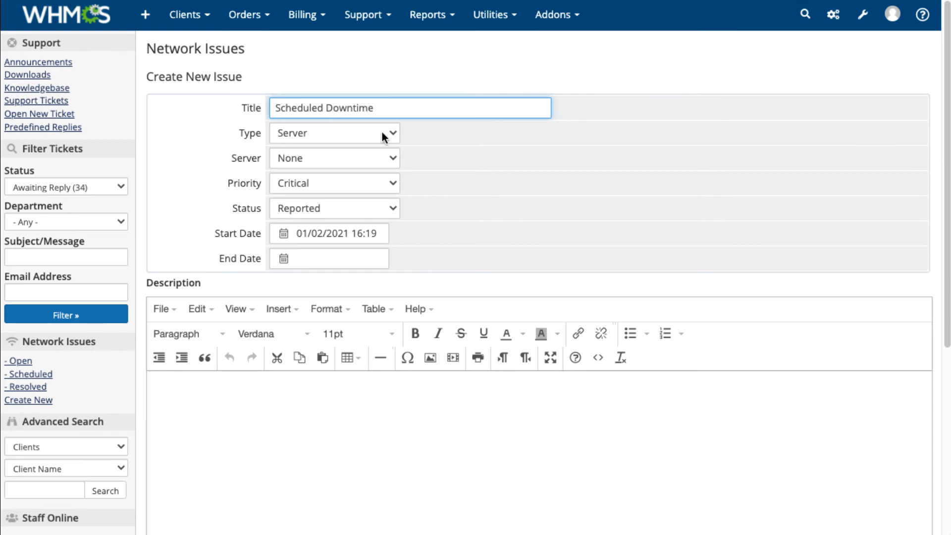
left_click(333, 133)
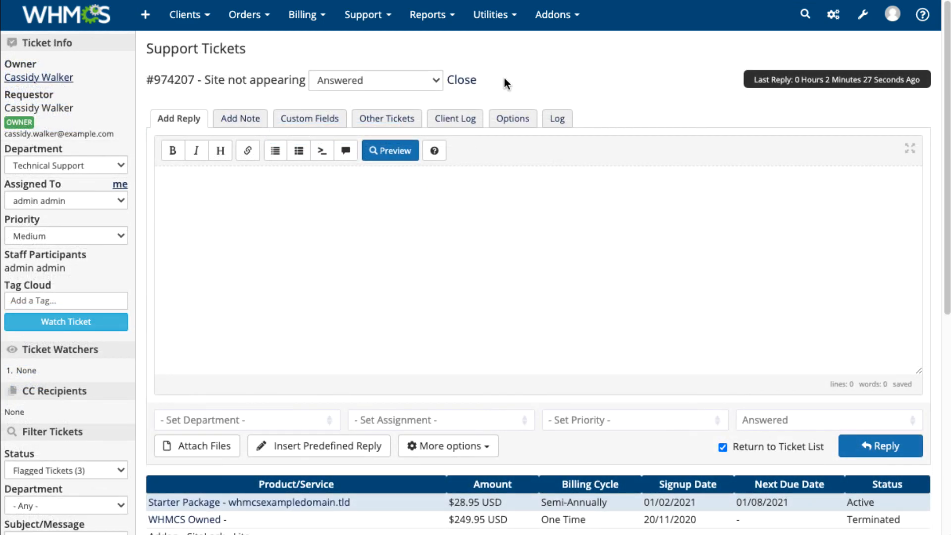
- Mark ticket #974207 'Site not appearing' as Closed
left_click(462, 79)
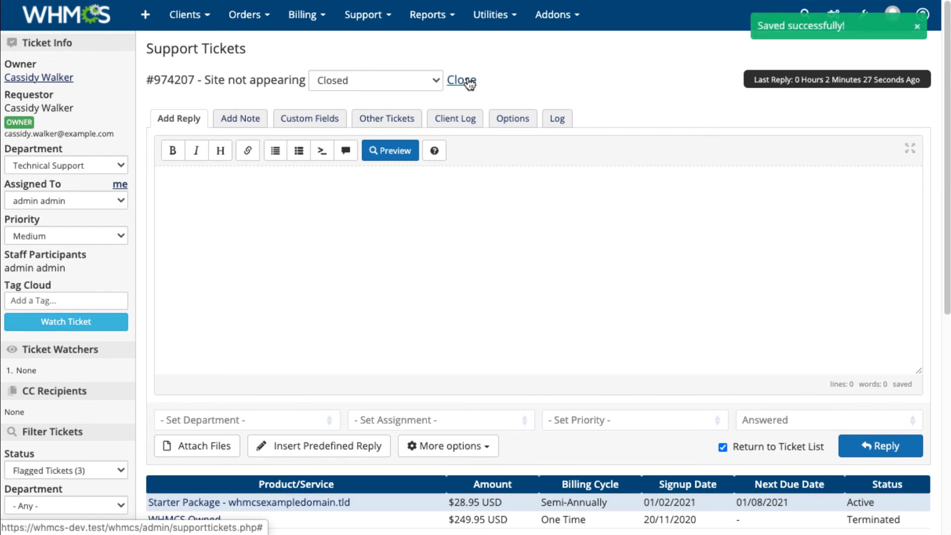